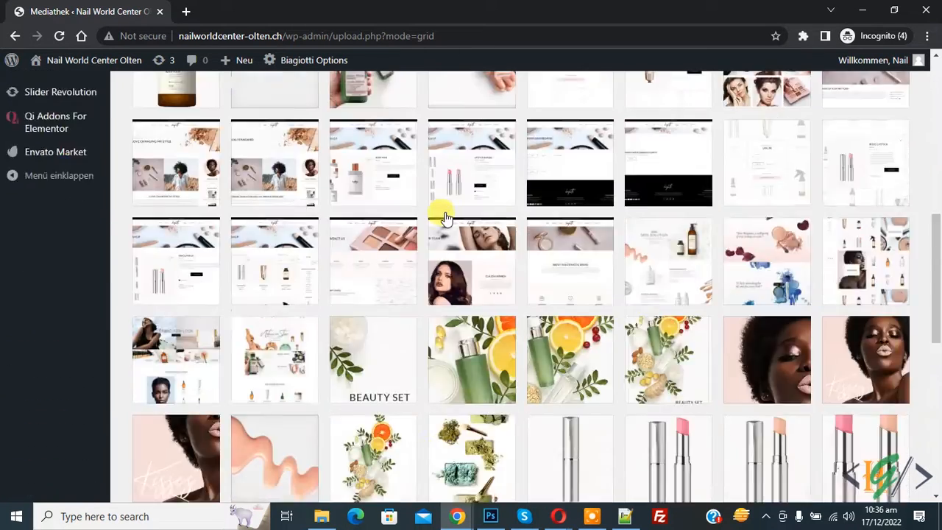
Switch the media library to list view and set 100 entries per page via Ansicht anpassen
{"action": "scroll", "scroll_direction": "down", "scroll_amount": 3}
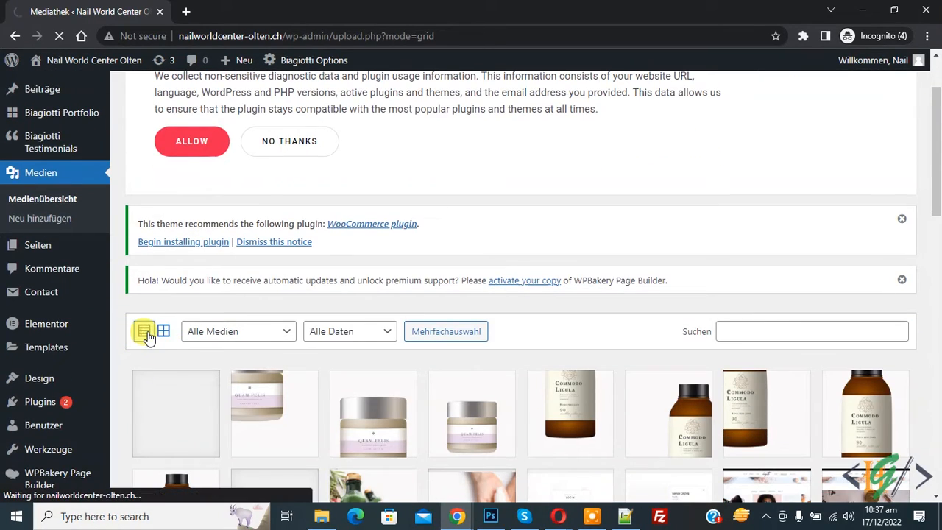
{"action": "left_click", "coordinate": [144, 329]}
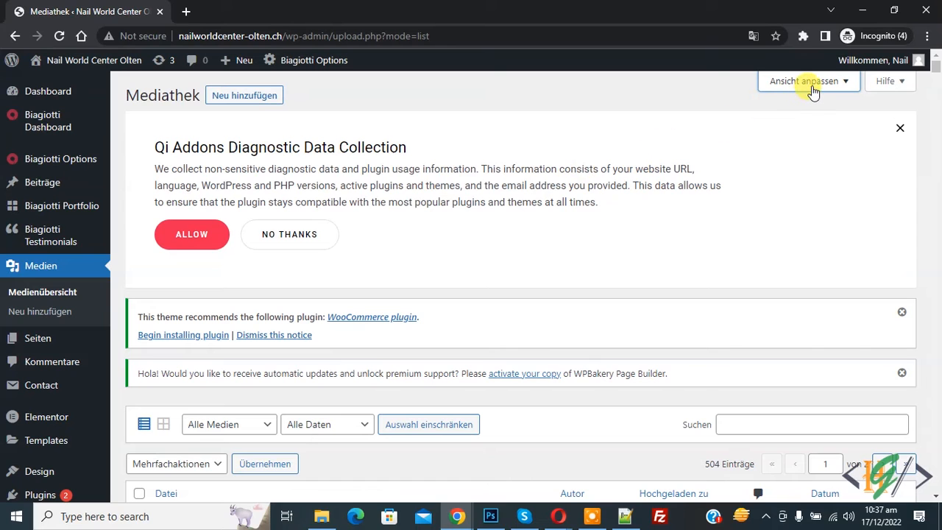
{"action": "left_click", "coordinate": [804, 81]}
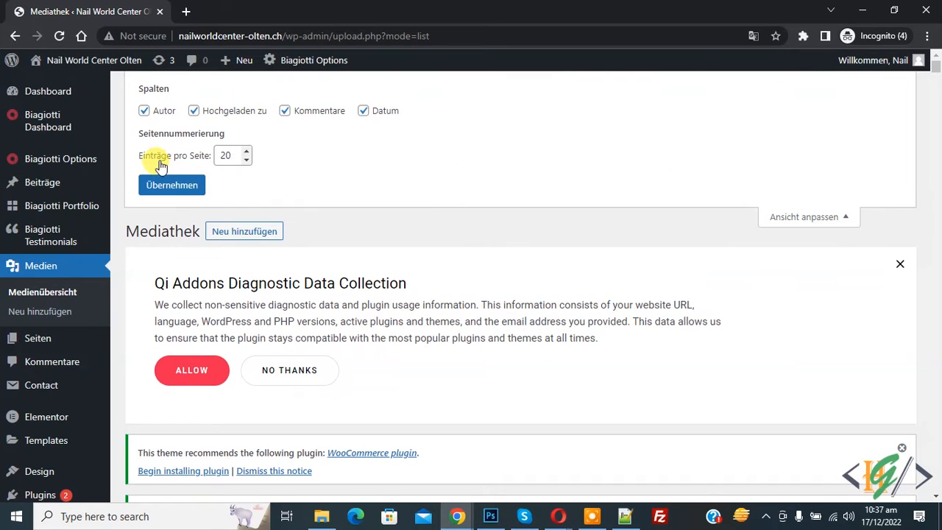
{"action": "mouse_move", "coordinate": [192, 162]}
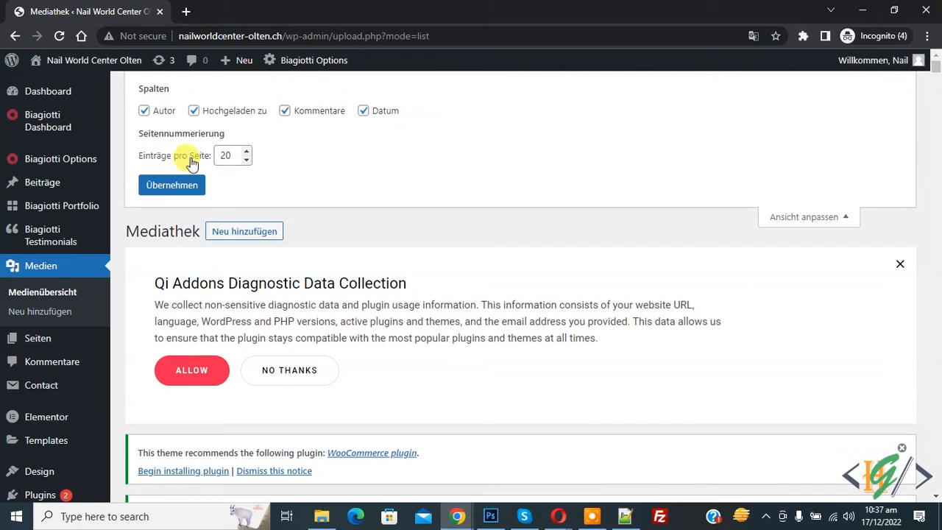
{"action": "left_click", "coordinate": [228, 156]}
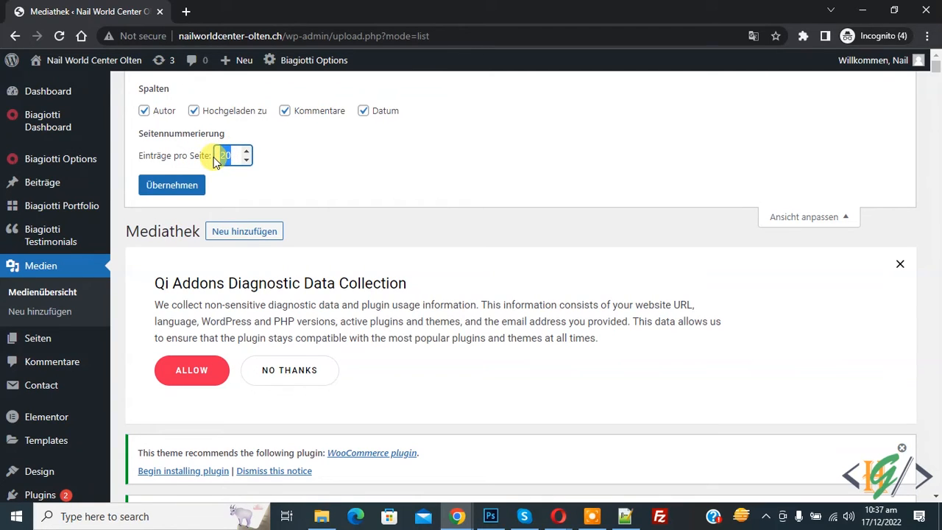
{"action": "type", "text": "100"}
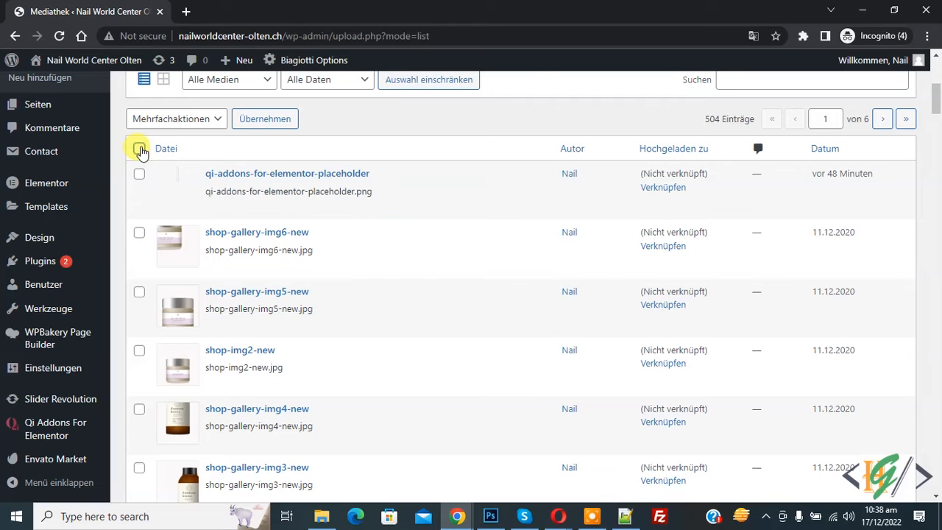
Select all 100 listed files and apply 'Endgültig löschen', confirming the deletion to leave 404 entries
{"action": "left_click", "coordinate": [174, 118]}
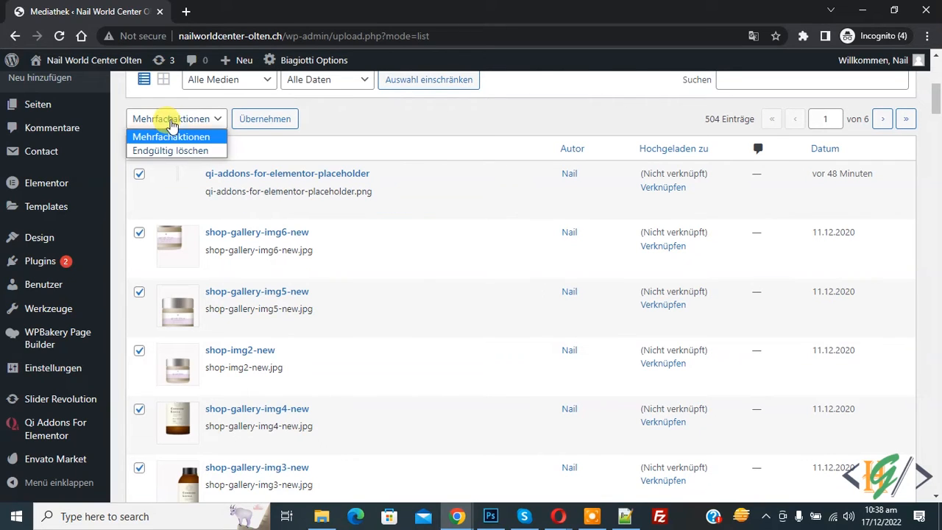
{"action": "left_click", "coordinate": [170, 150]}
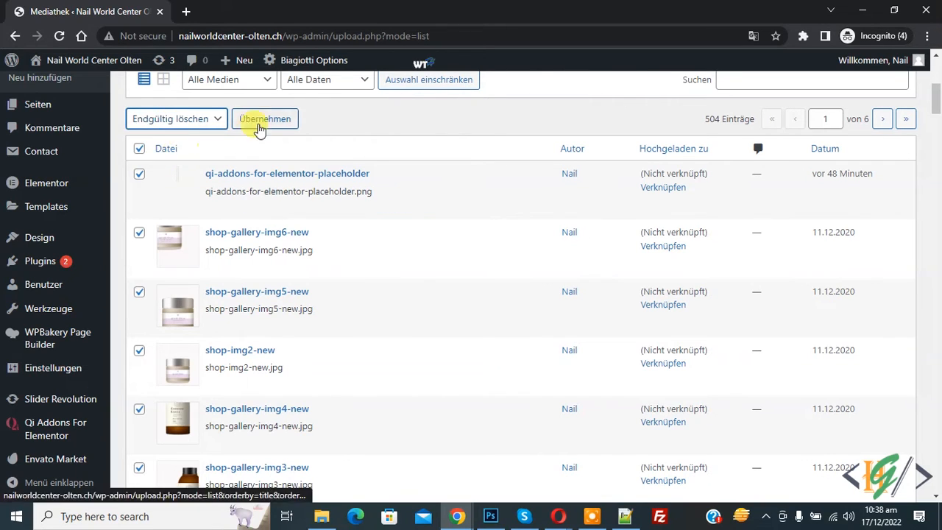
{"action": "left_click", "coordinate": [265, 118]}
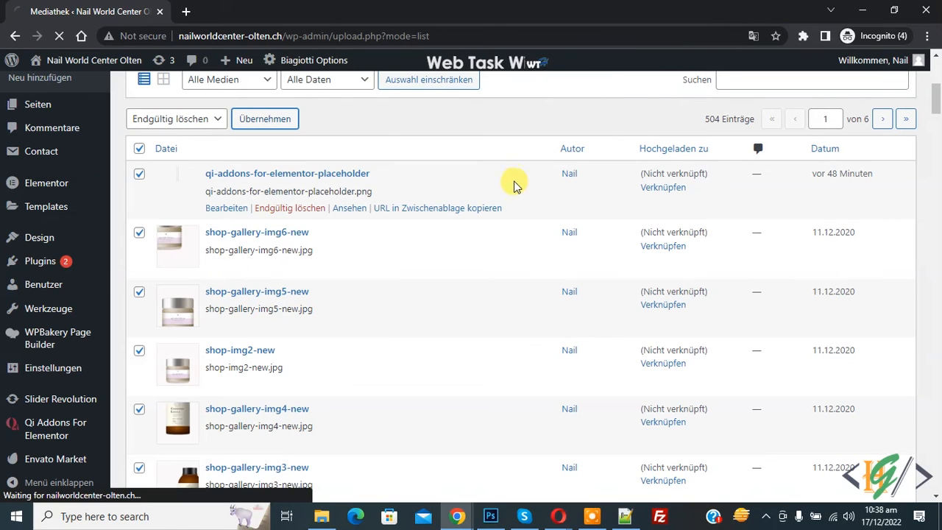
{"action": "left_click", "coordinate": [265, 118]}
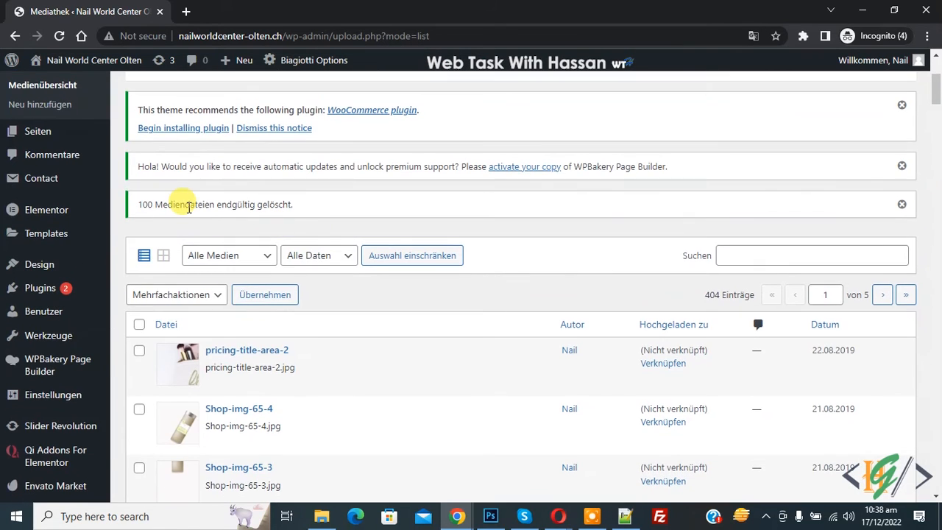
{"action": "triple_click", "coordinate": [215, 203]}
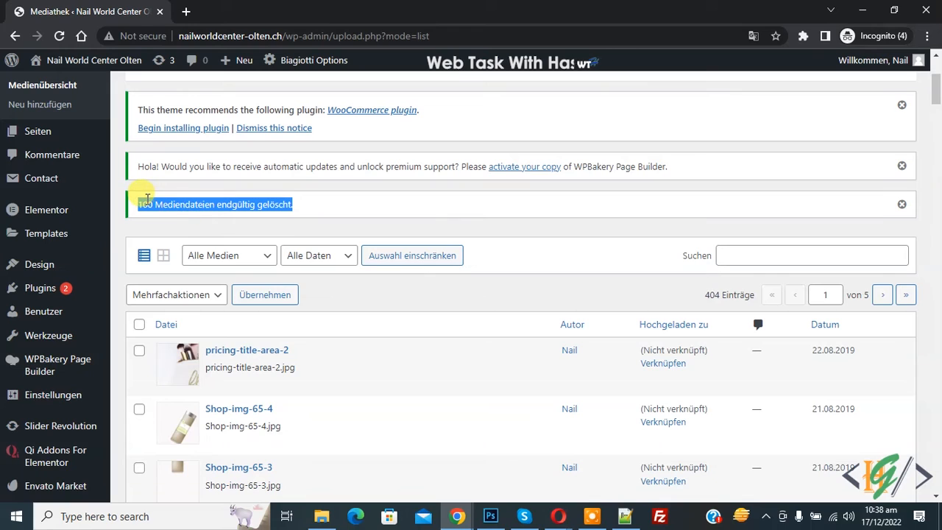